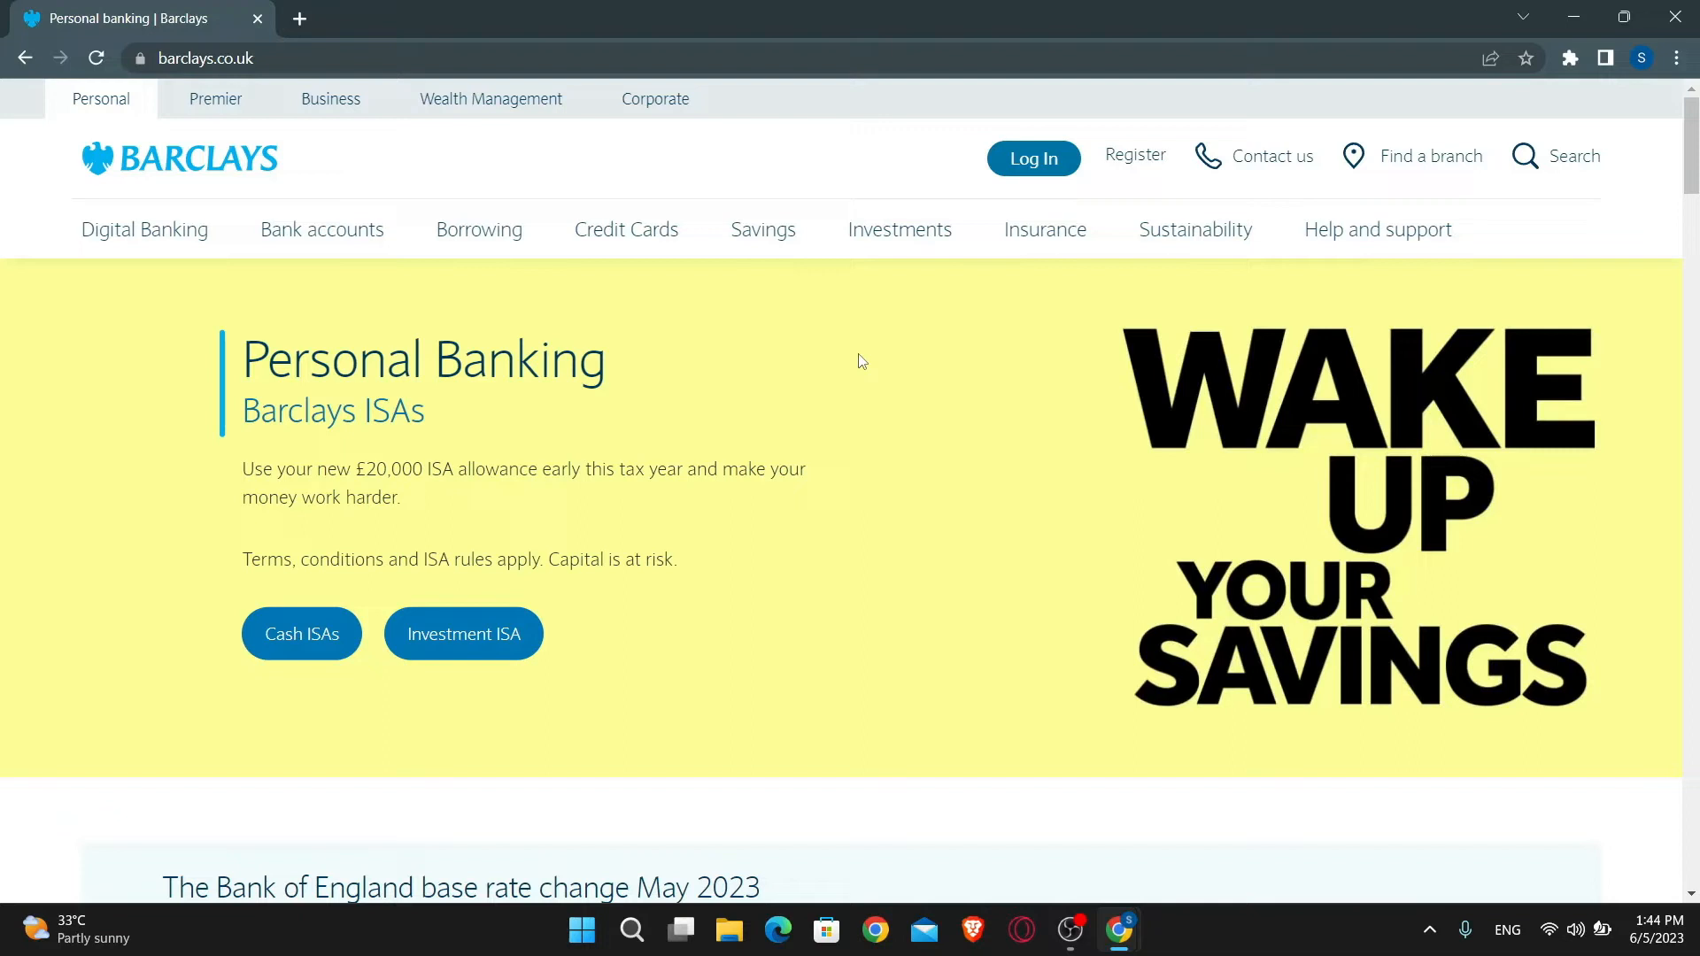
mouse_move(1031, 158)
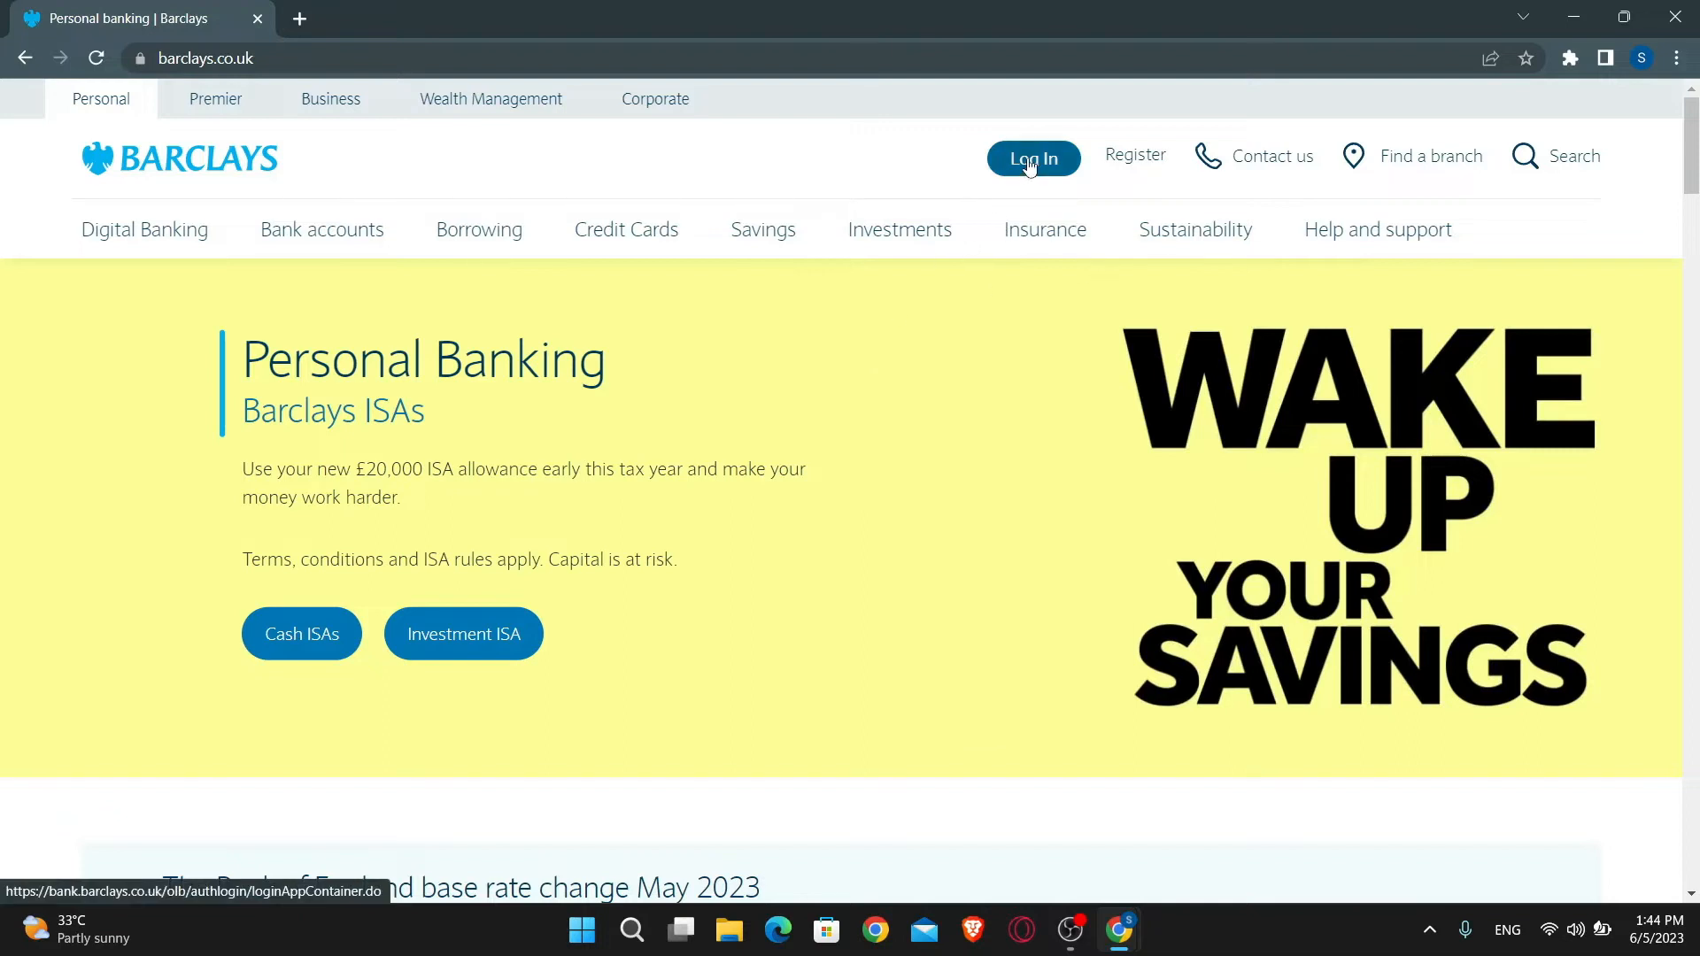
Step: Open the Barclays Online Banking log-in page from the Personal Banking homepage
left_click(1030, 158)
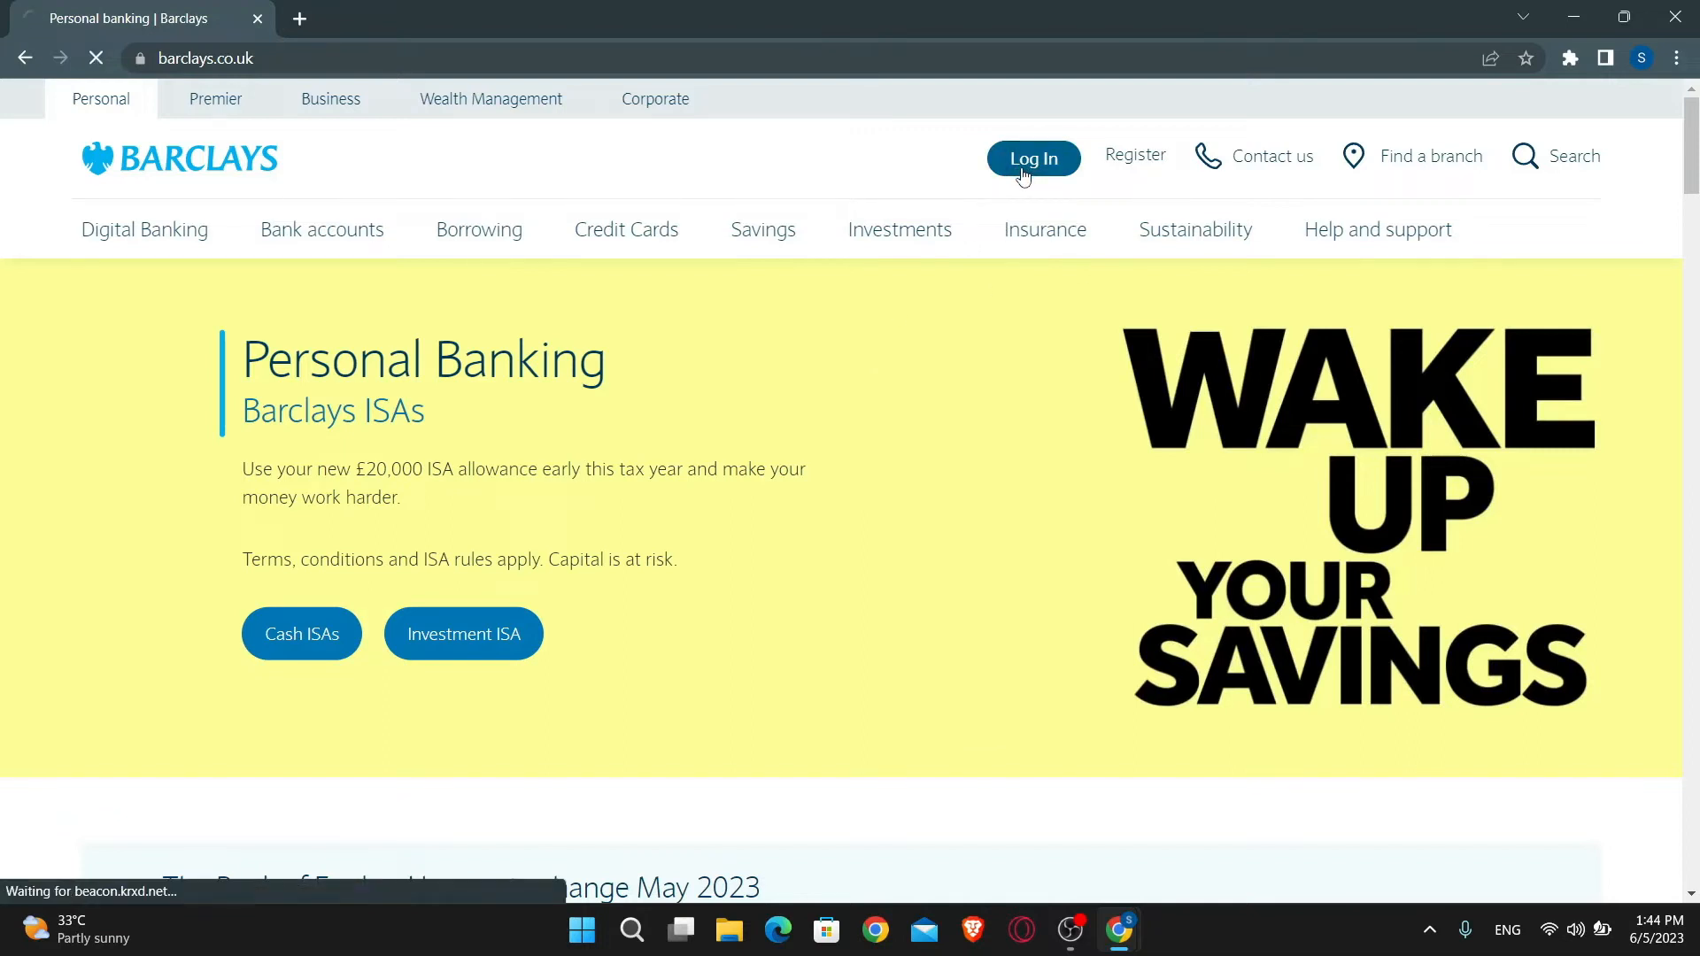
Step: Reopen the log-in page and scroll down to the membership number, card and sort code options
left_click(1031, 159)
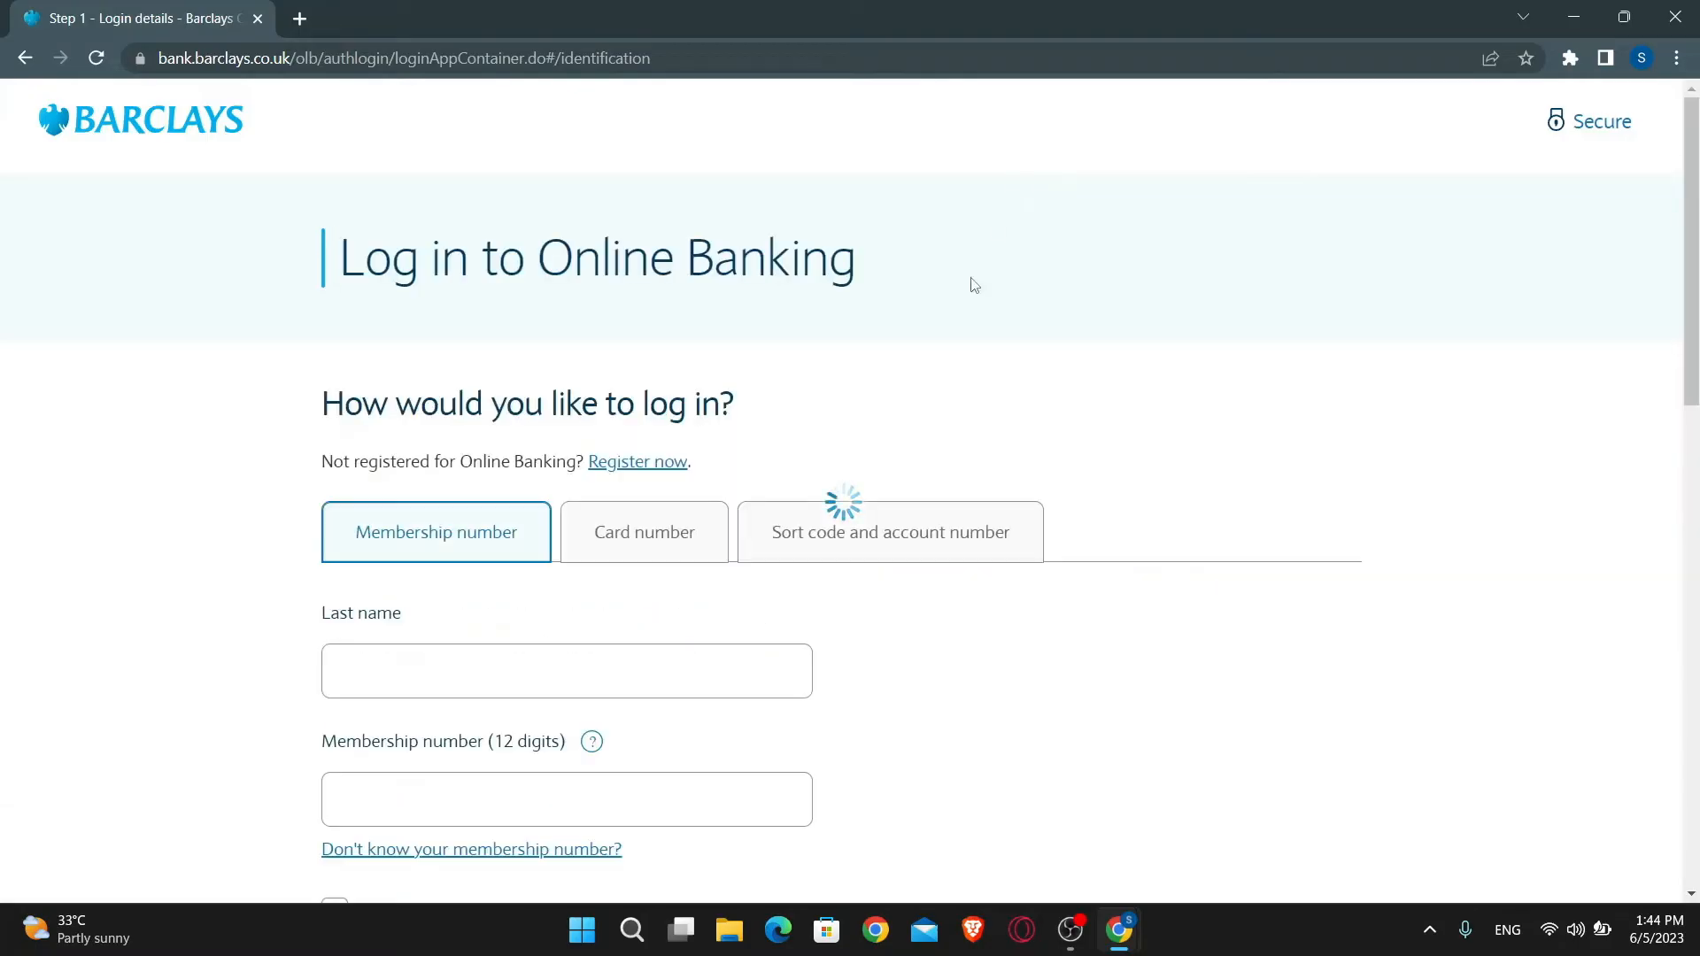
scroll("down", 3)
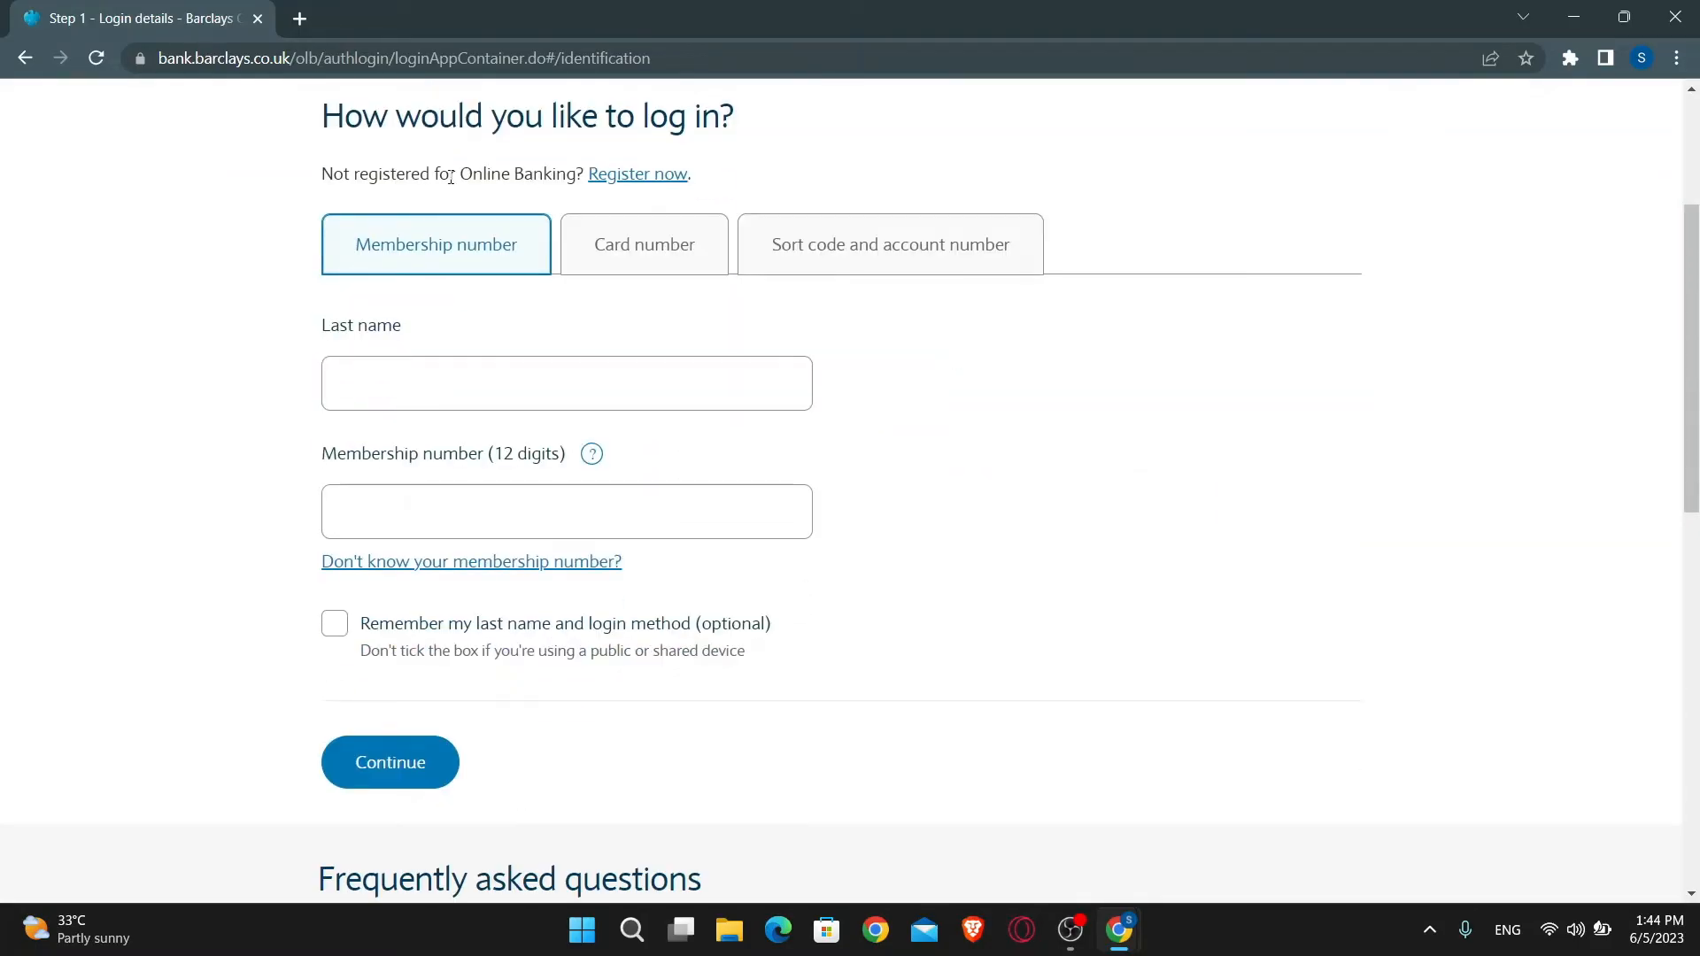
mouse_move(638, 176)
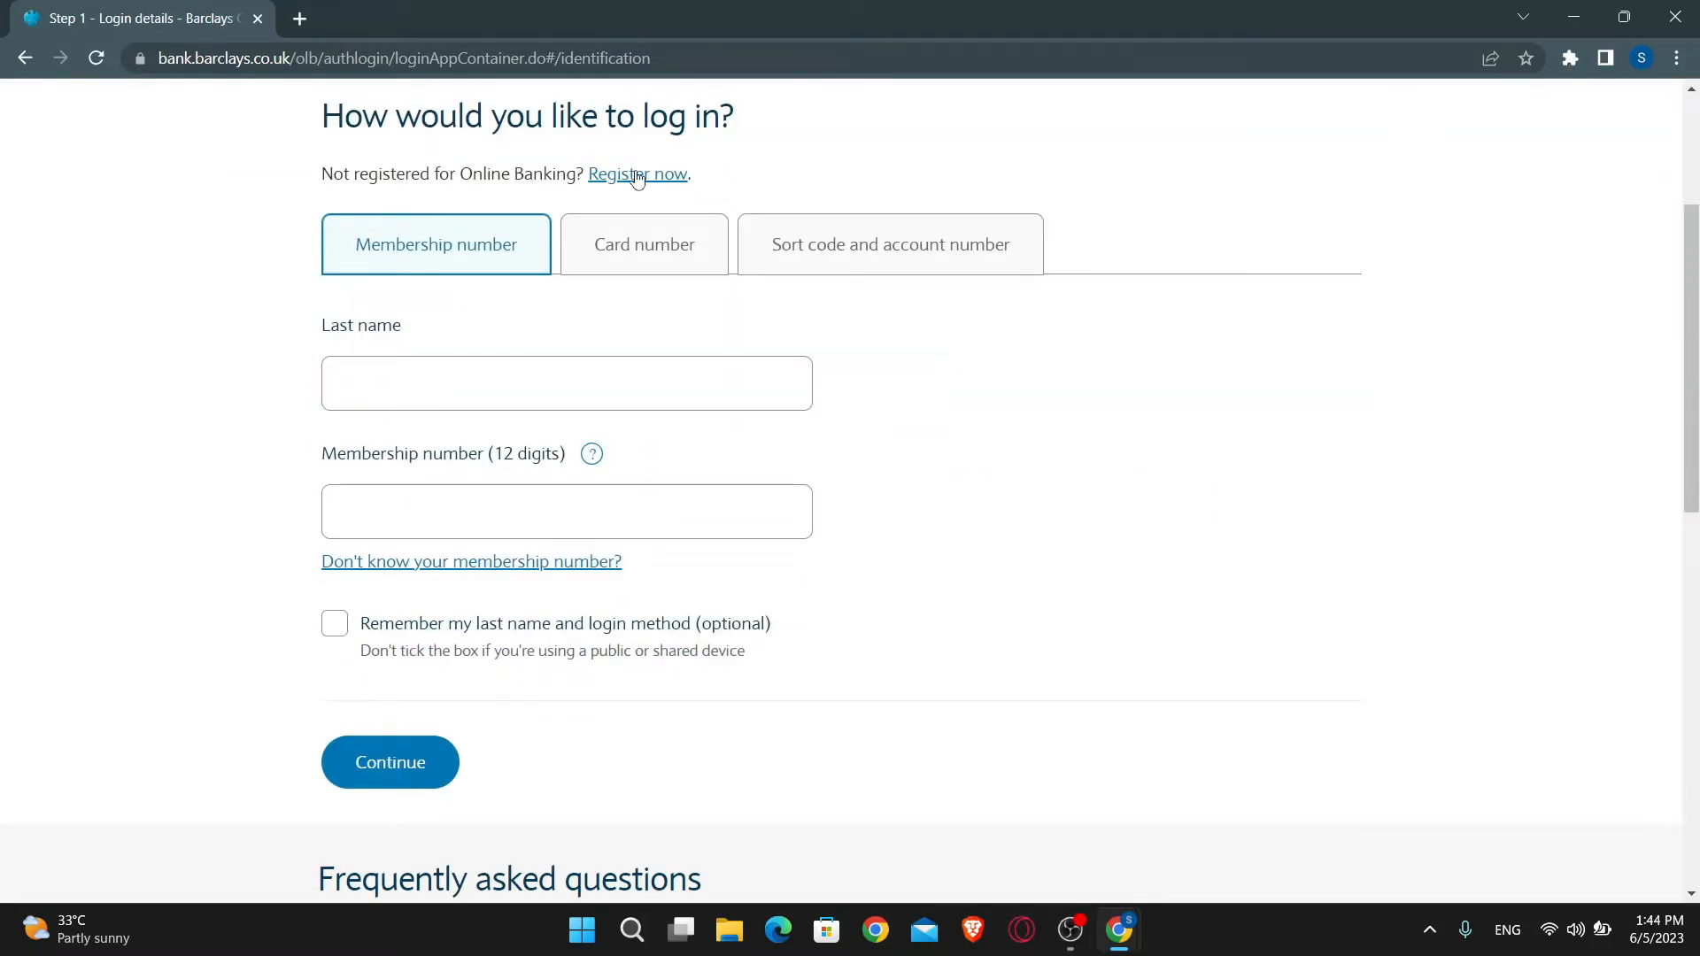
mouse_move(637, 173)
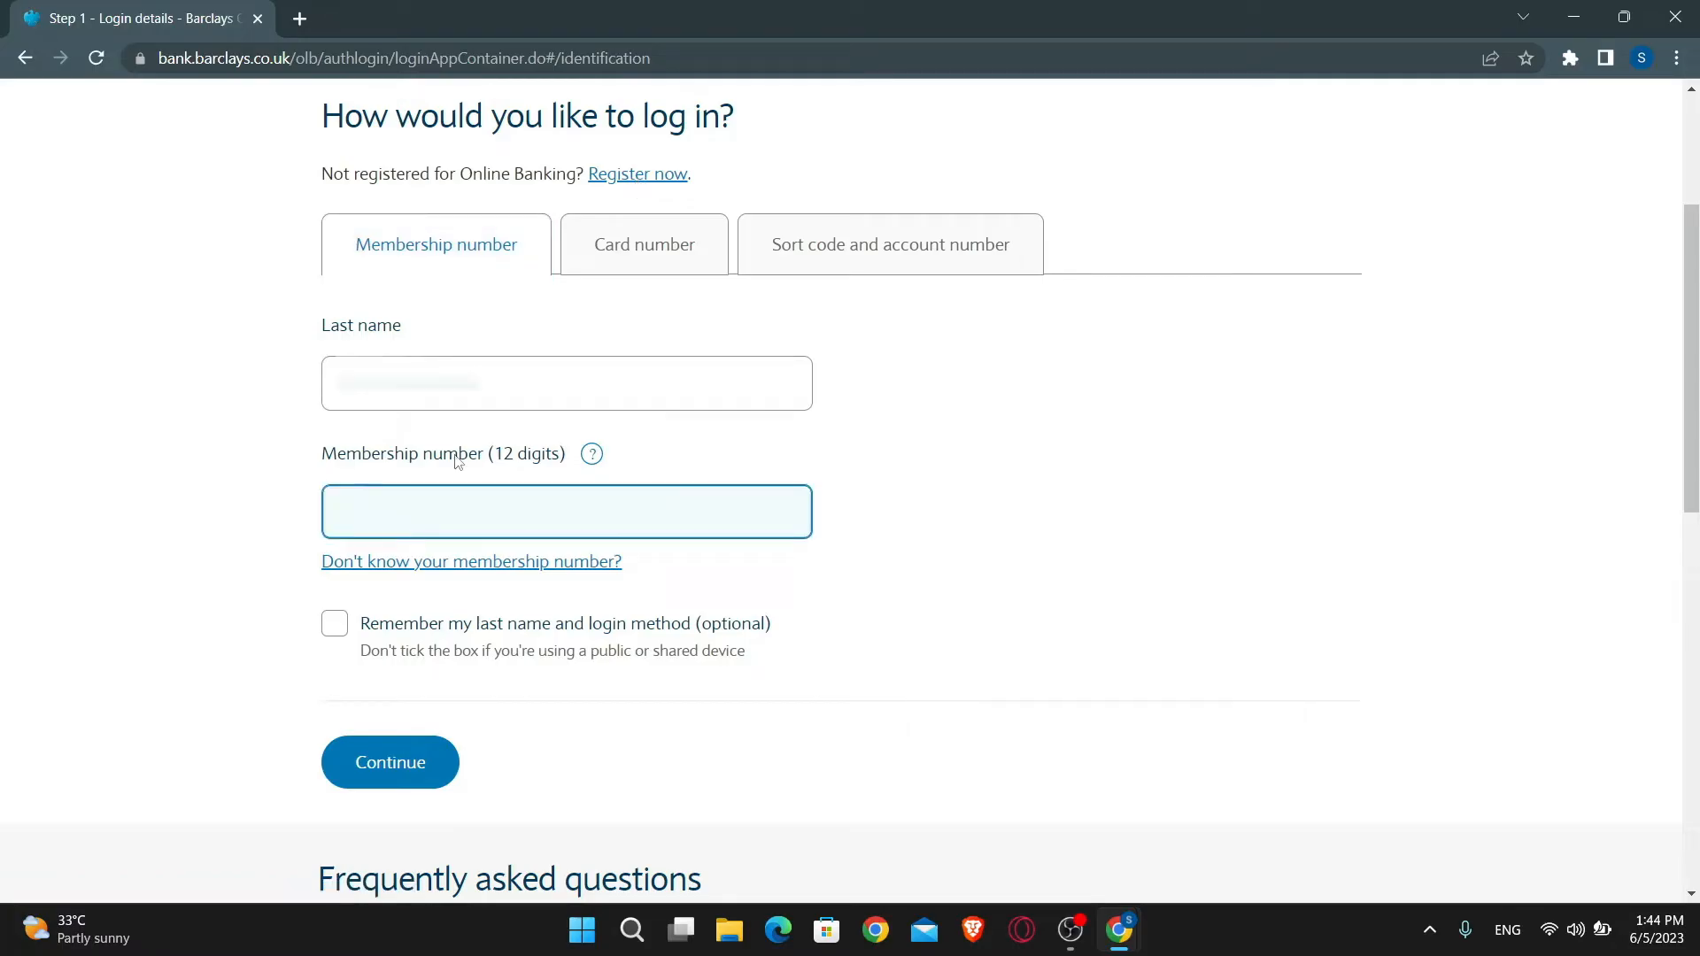
Step: Compare the membership number, card number and sort code log-in methods, settling on card number
left_click(644, 244)
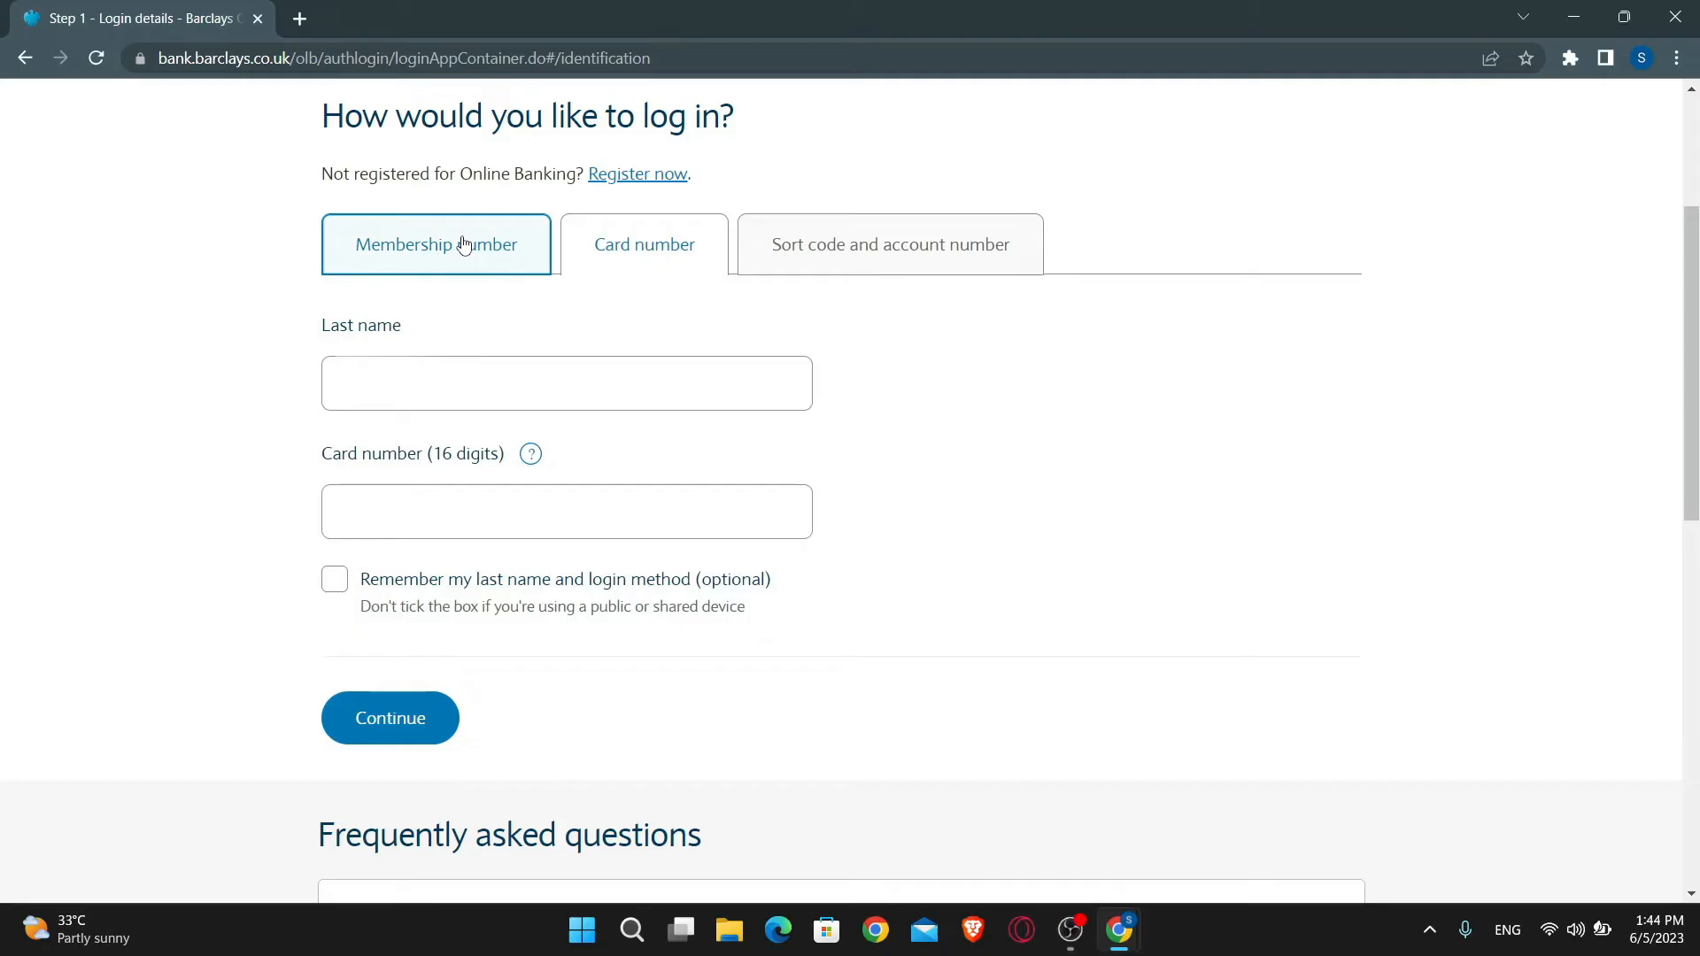
left_click(435, 244)
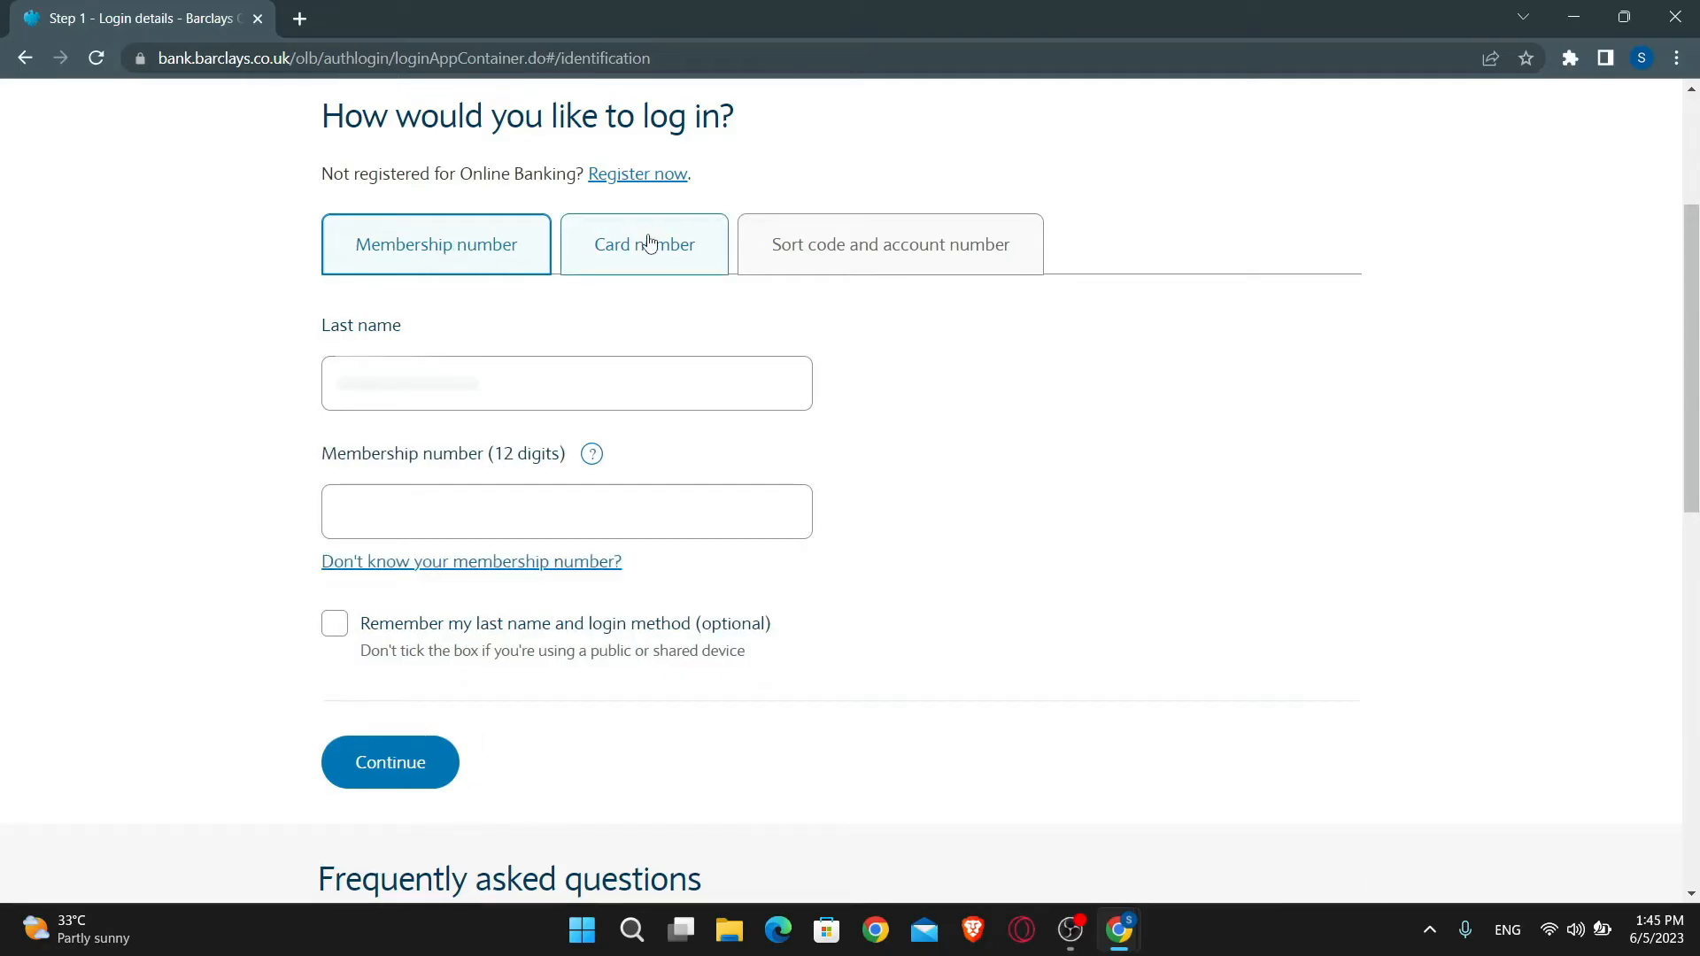
left_click(889, 245)
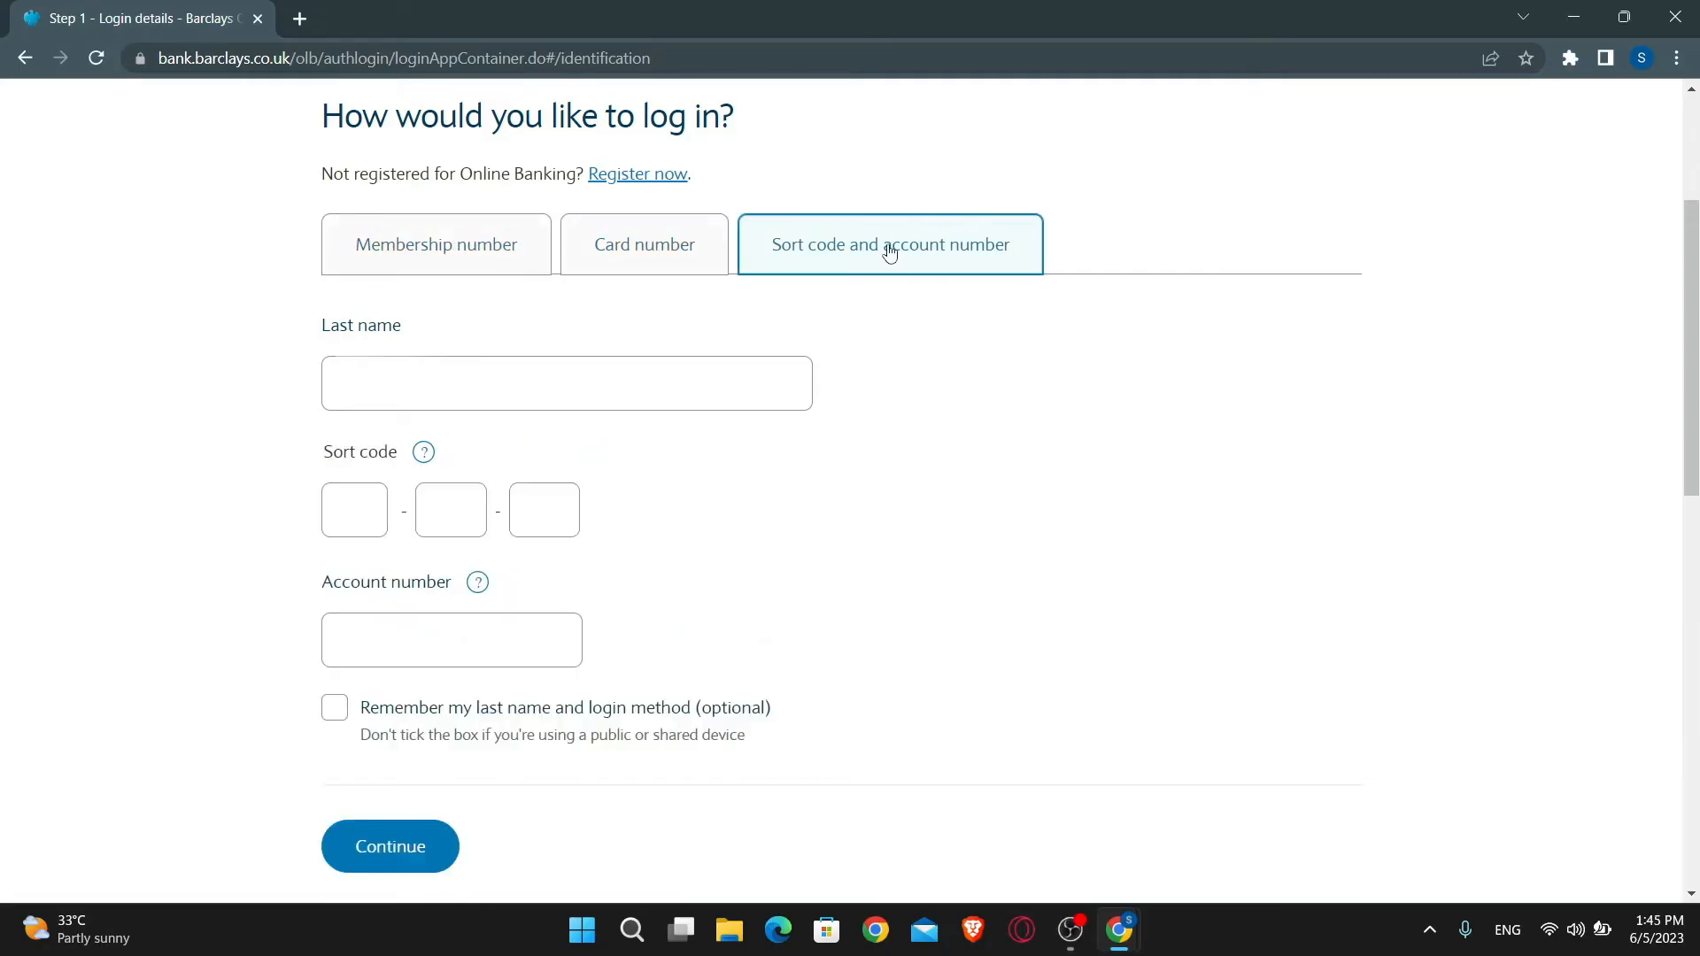
left_click(642, 245)
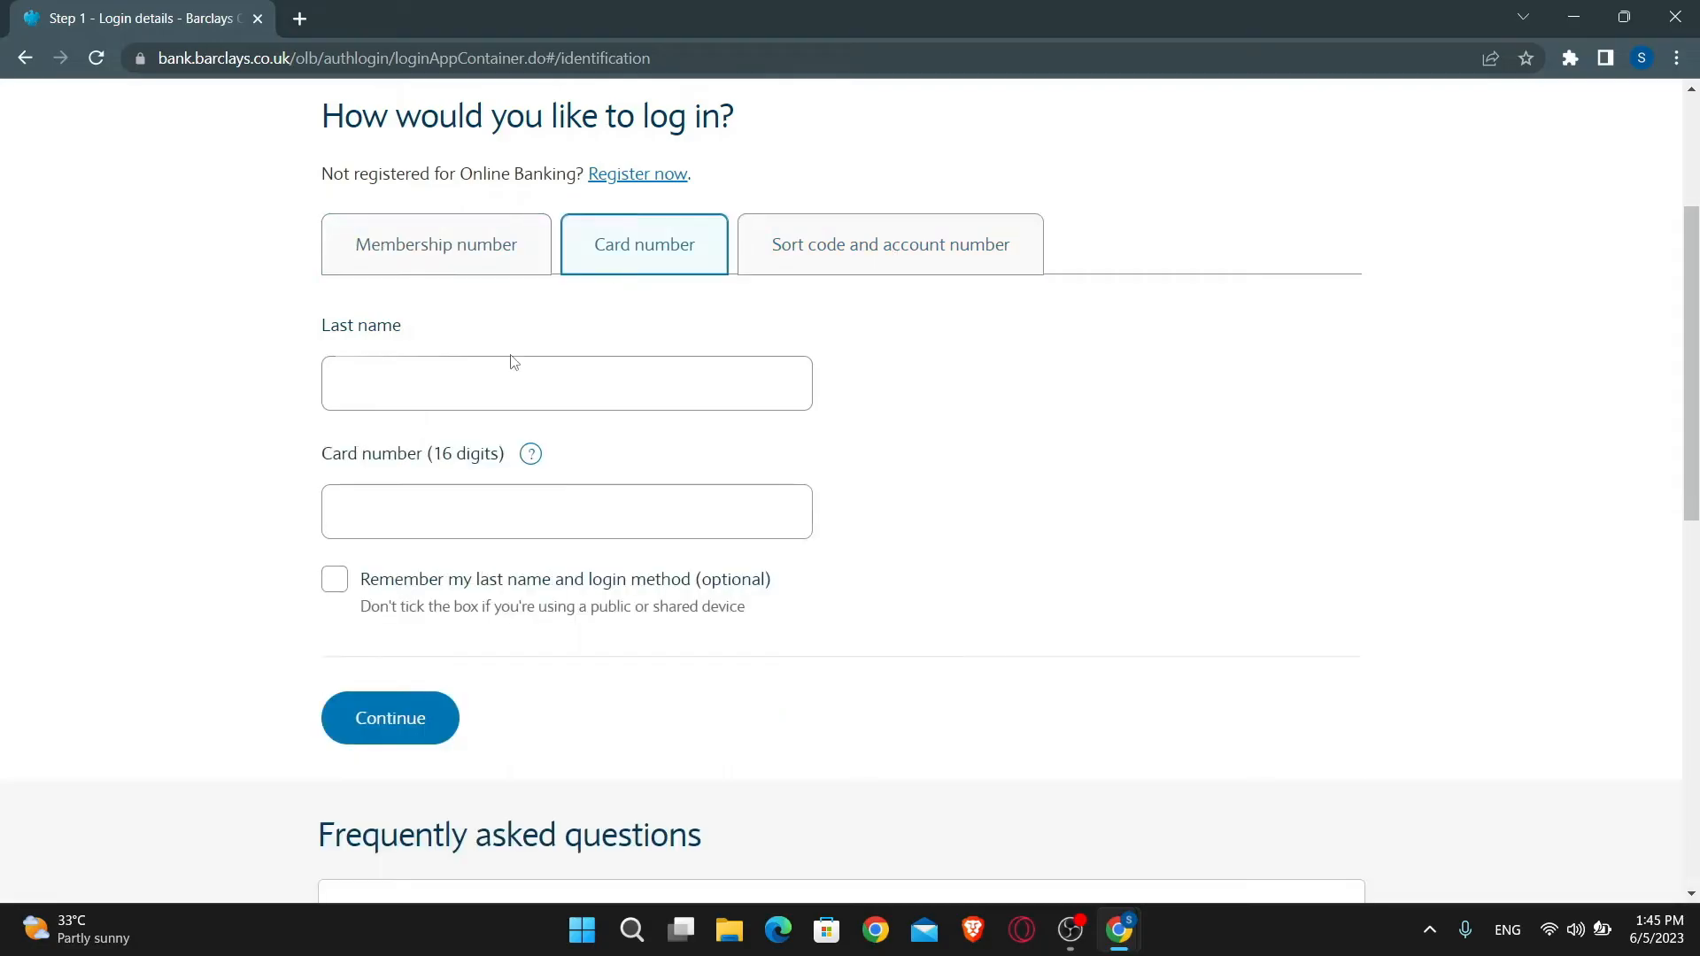
left_click(434, 244)
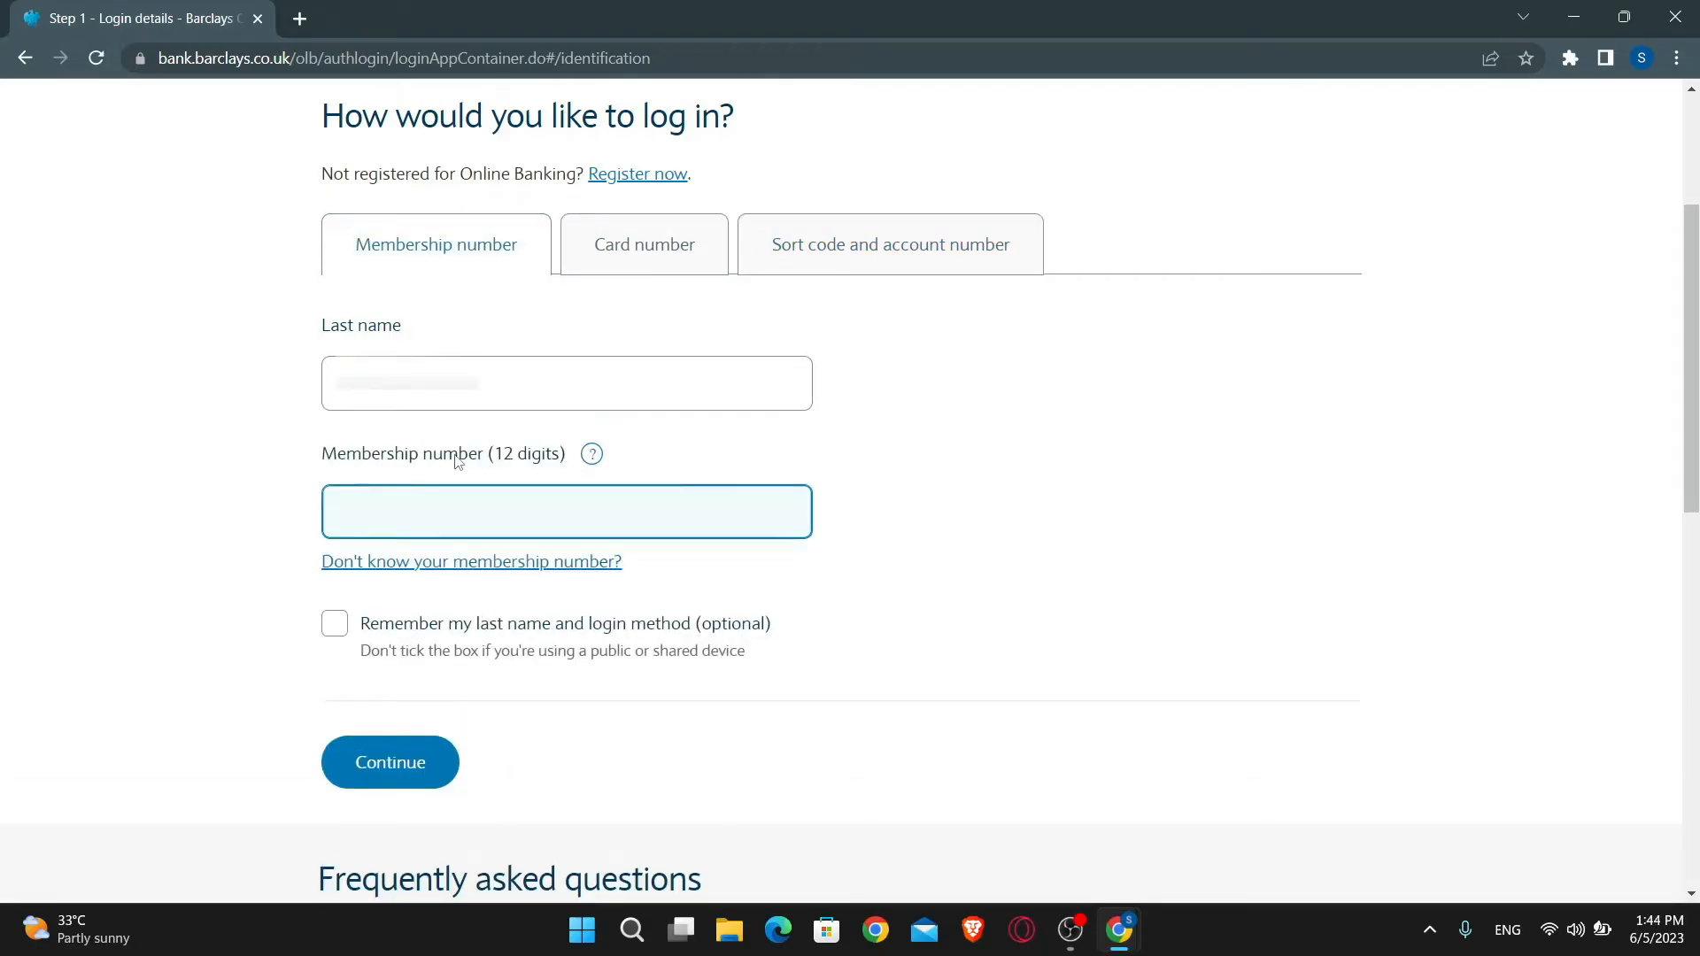
left_click(643, 244)
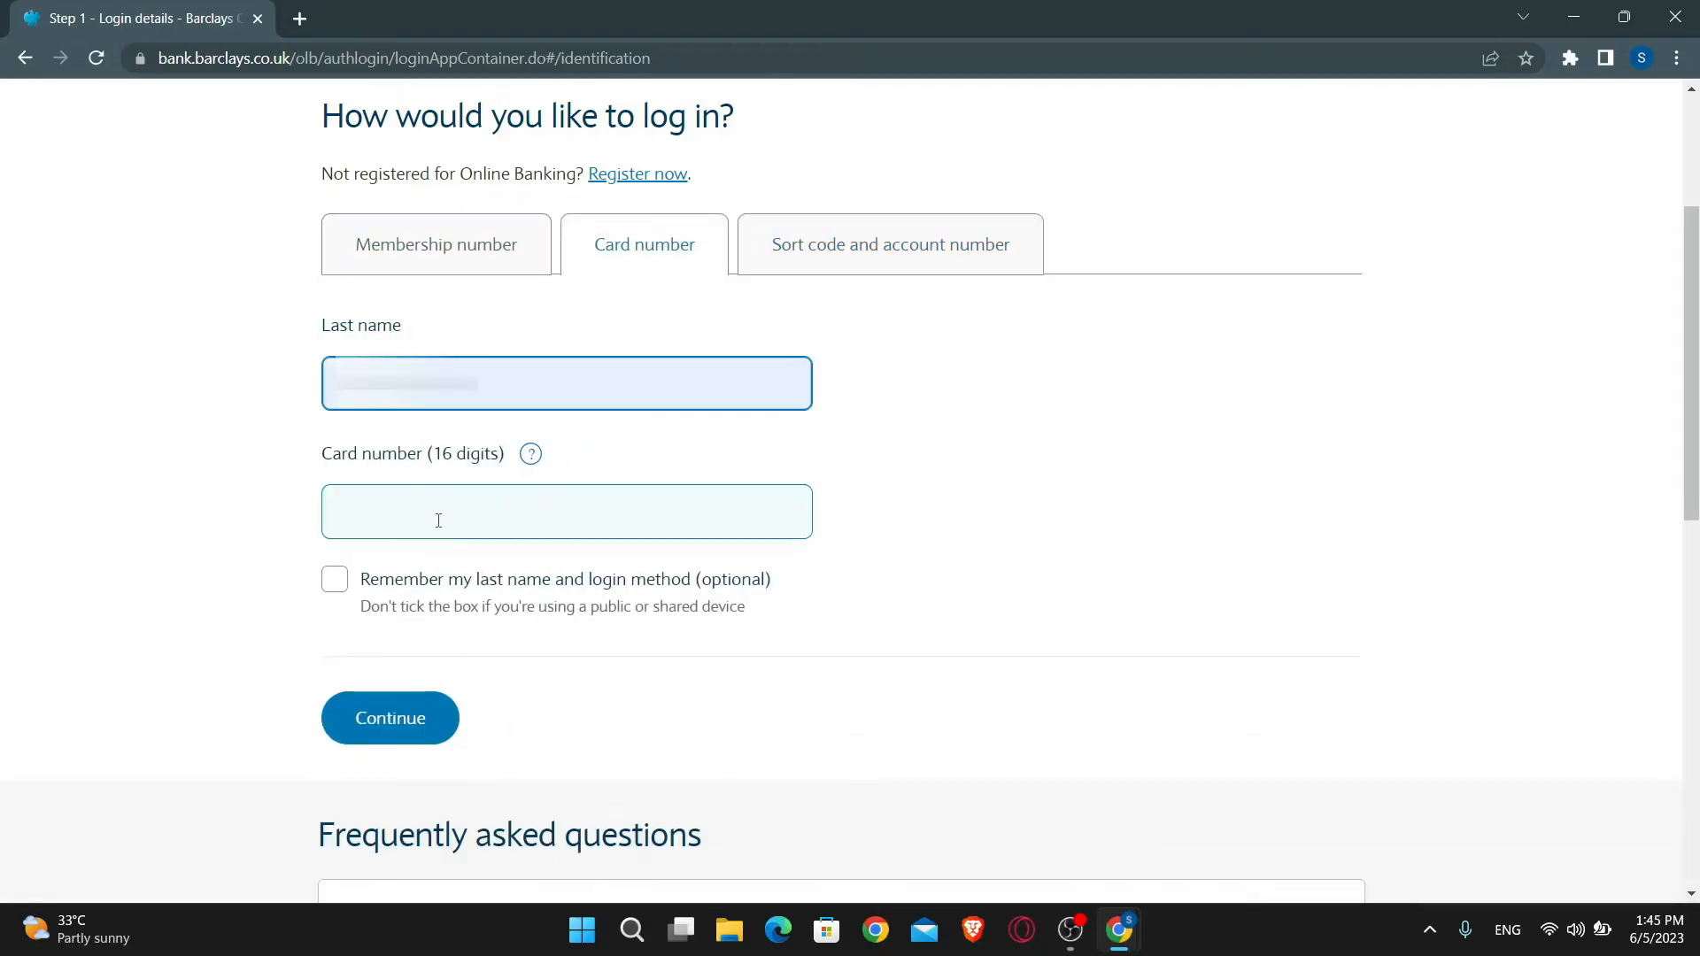
scroll("down", 3)
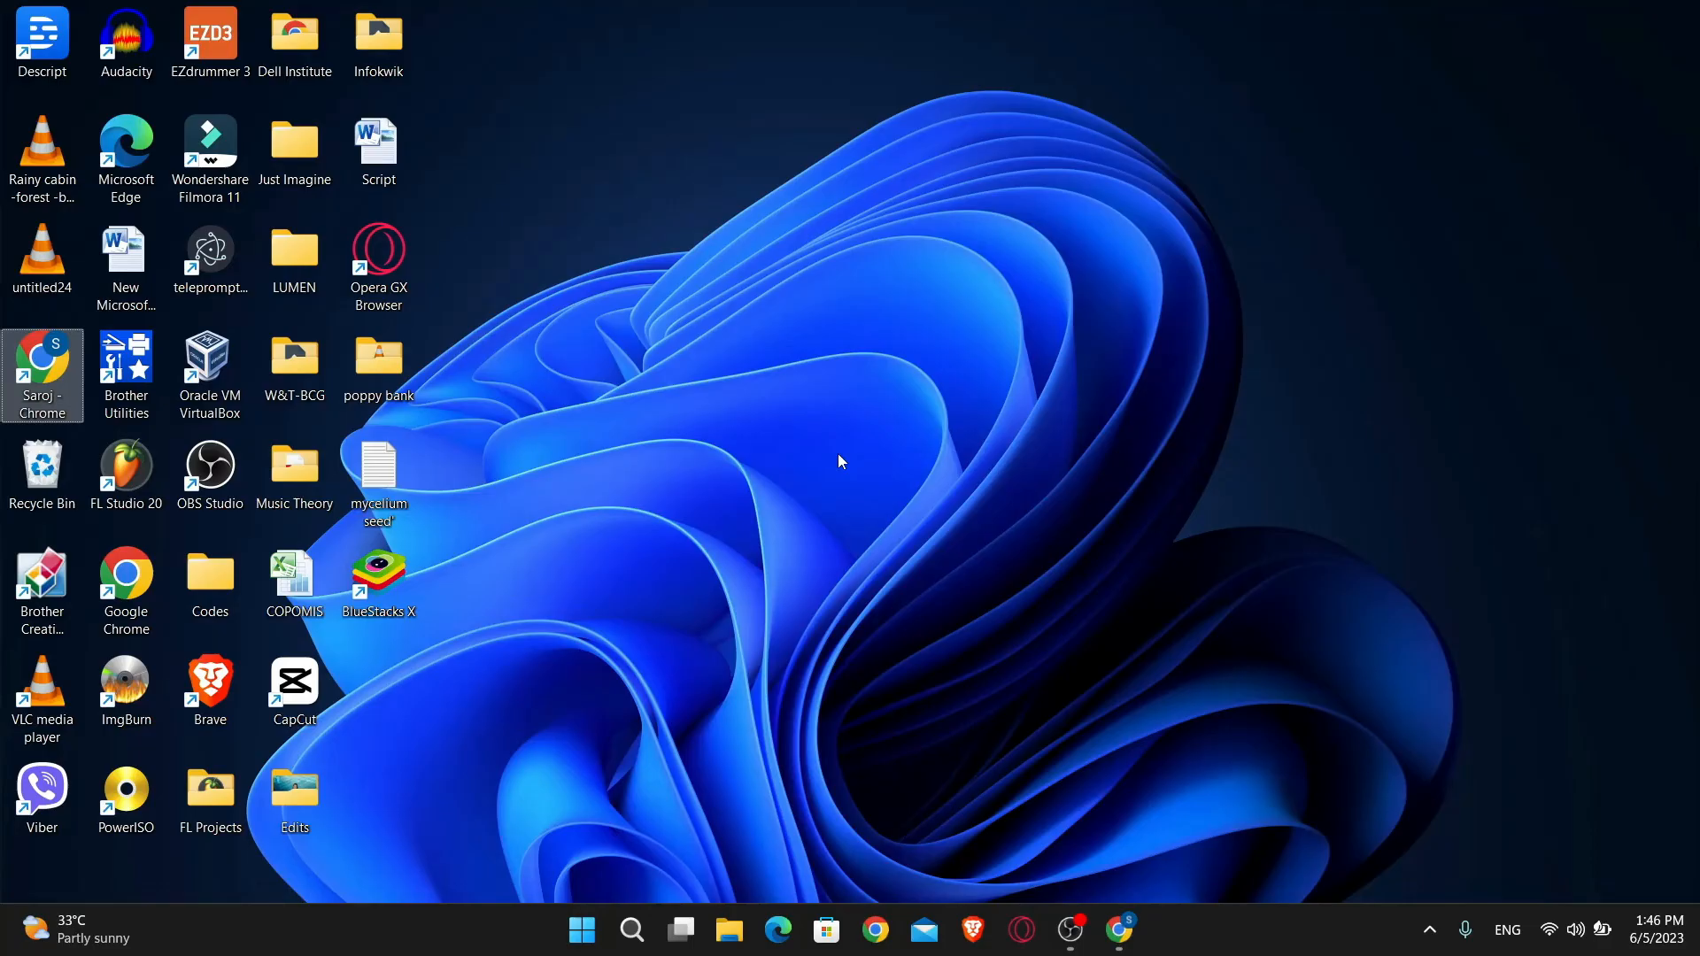
Step: Return to the Windows desktop with no banking page in view
left_click(209, 474)
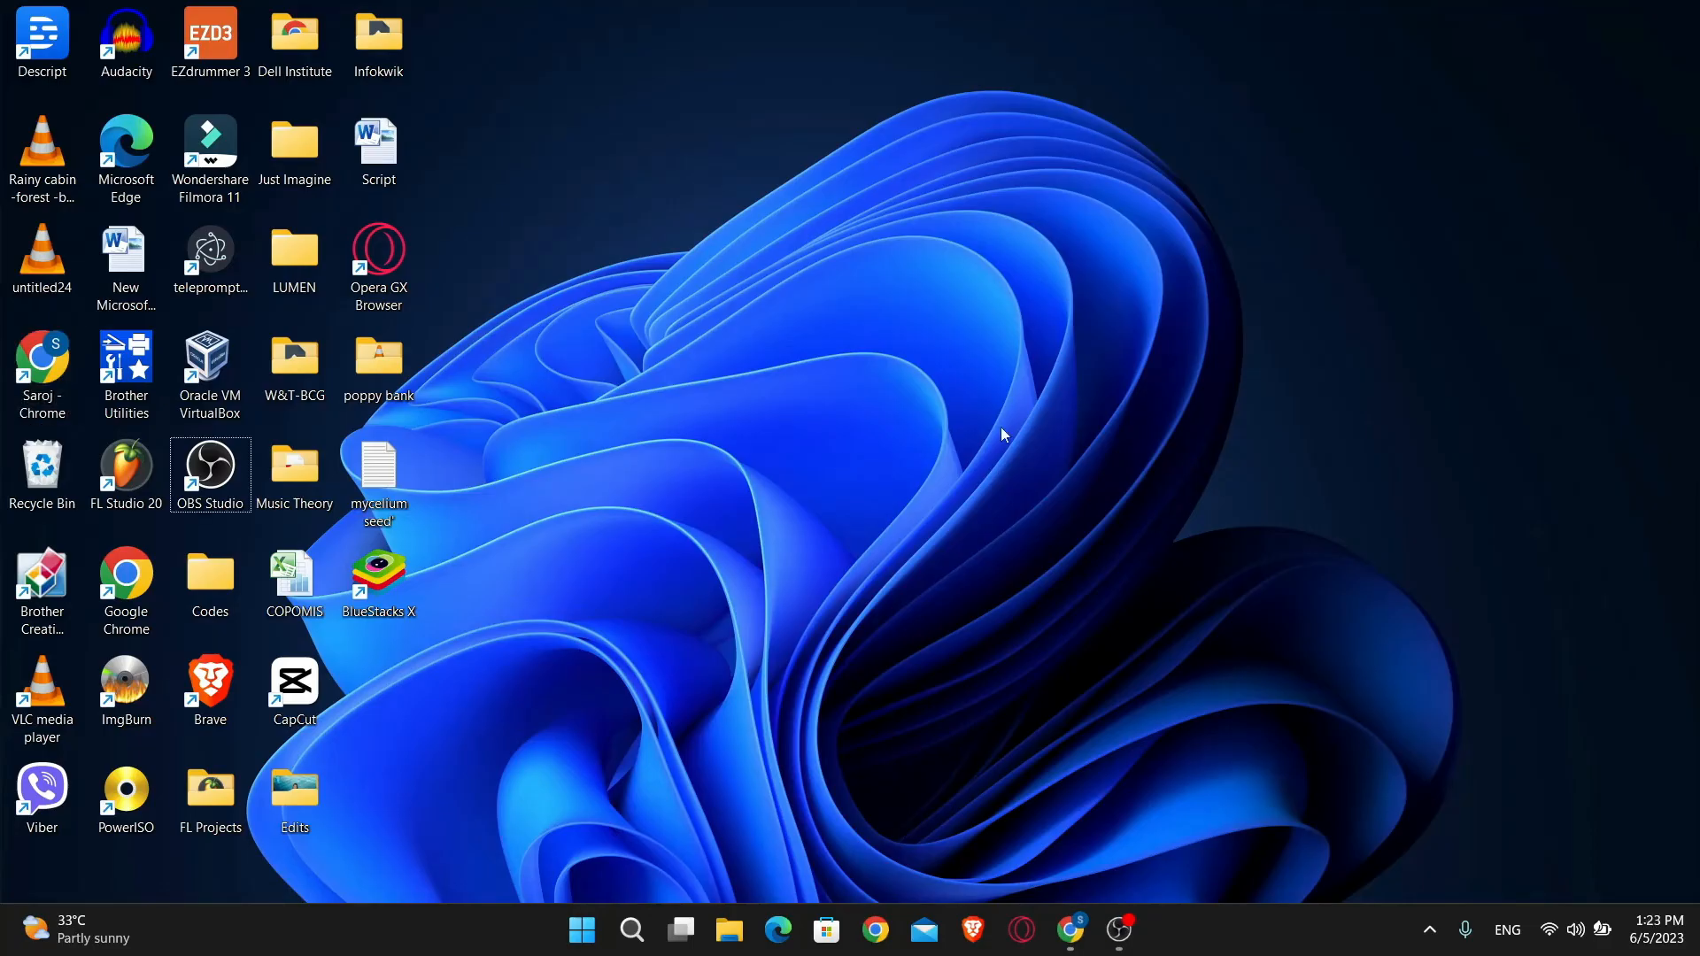